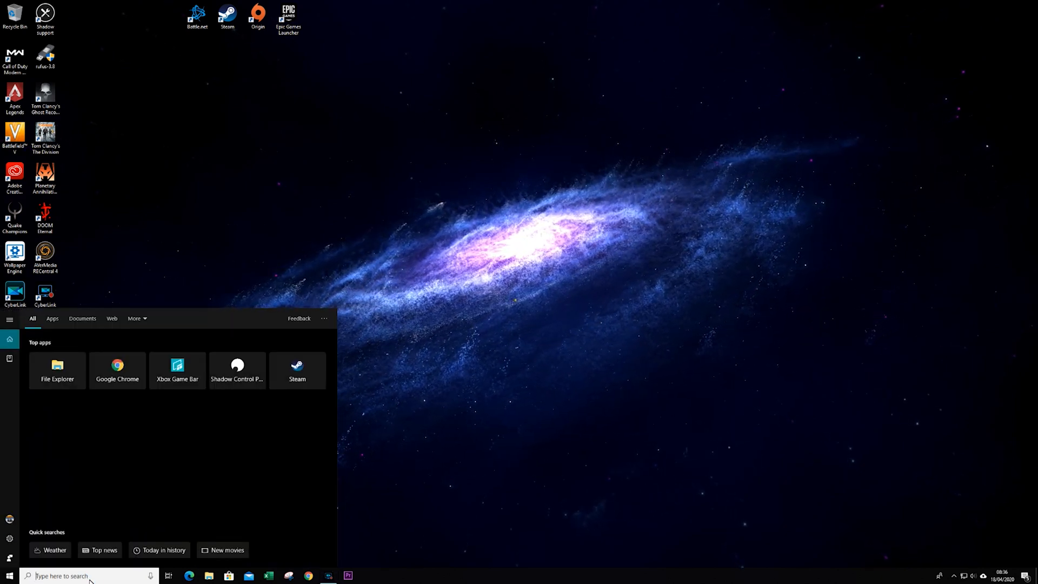
- Search 'disk man' in Windows Search and open Disk Management
type("disk man")
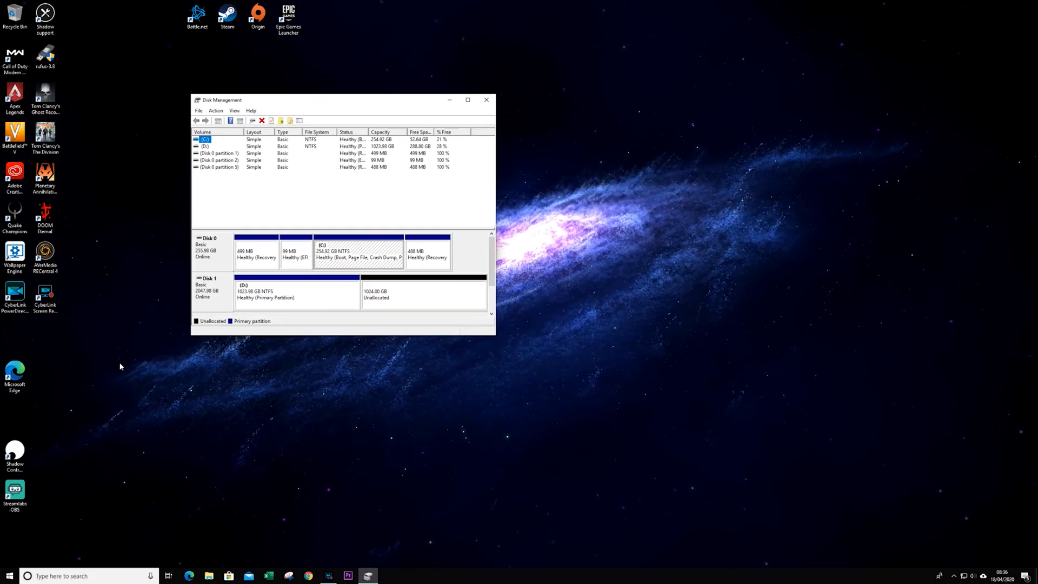
- Enlarge the Disk Management window and bring up the D: volume's context menu on Disk 1
left_click_drag(493, 335, 575, 390)
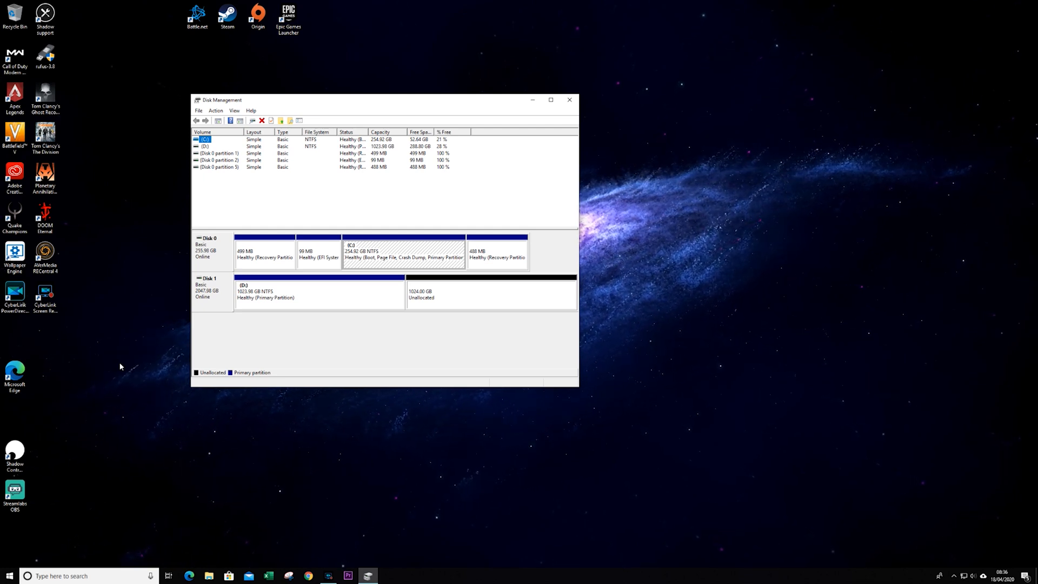
right_click(490, 295)
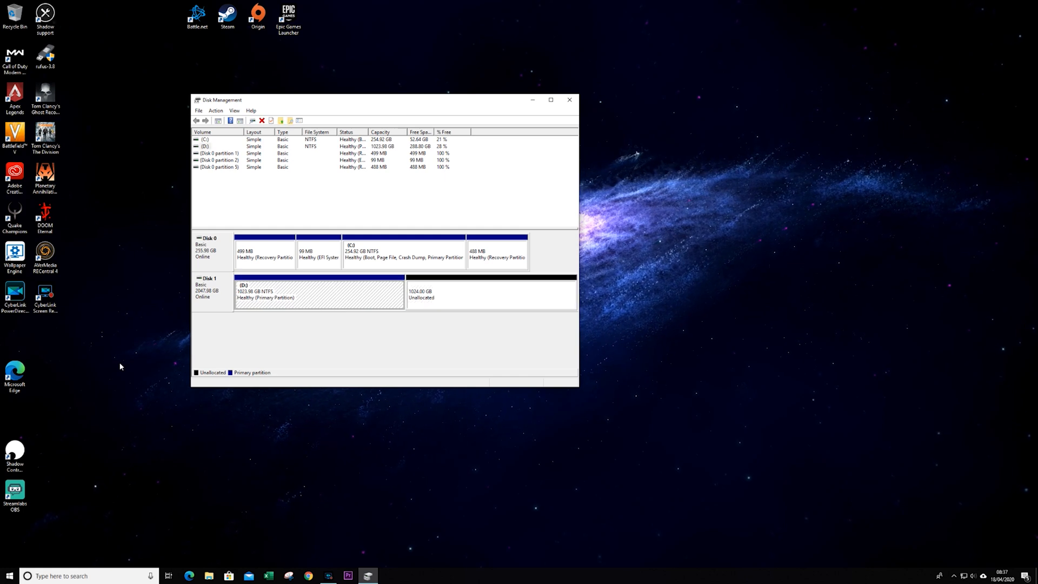
right_click(318, 295)
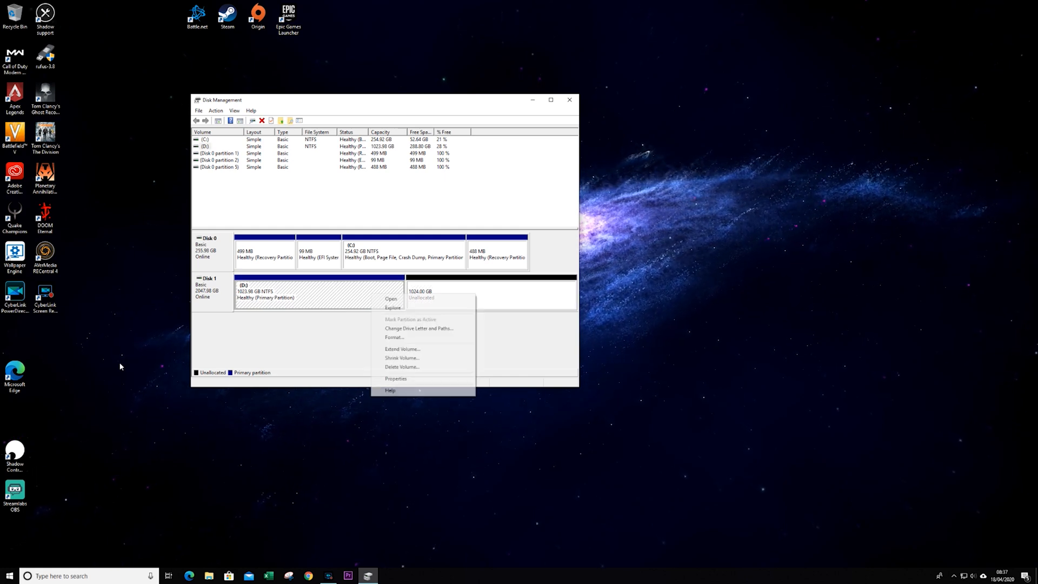
mouse_move(390, 298)
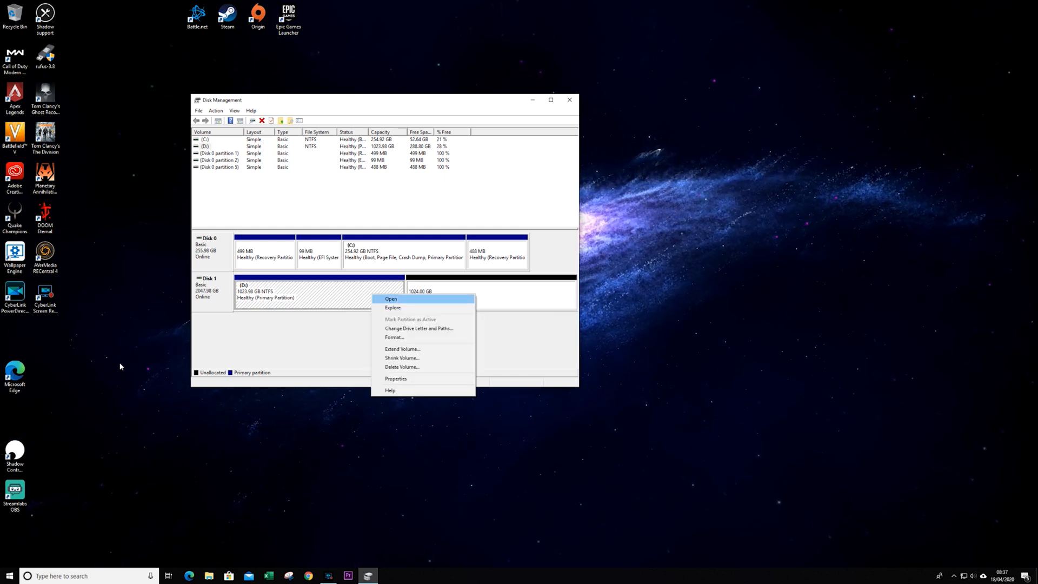
mouse_move(402, 349)
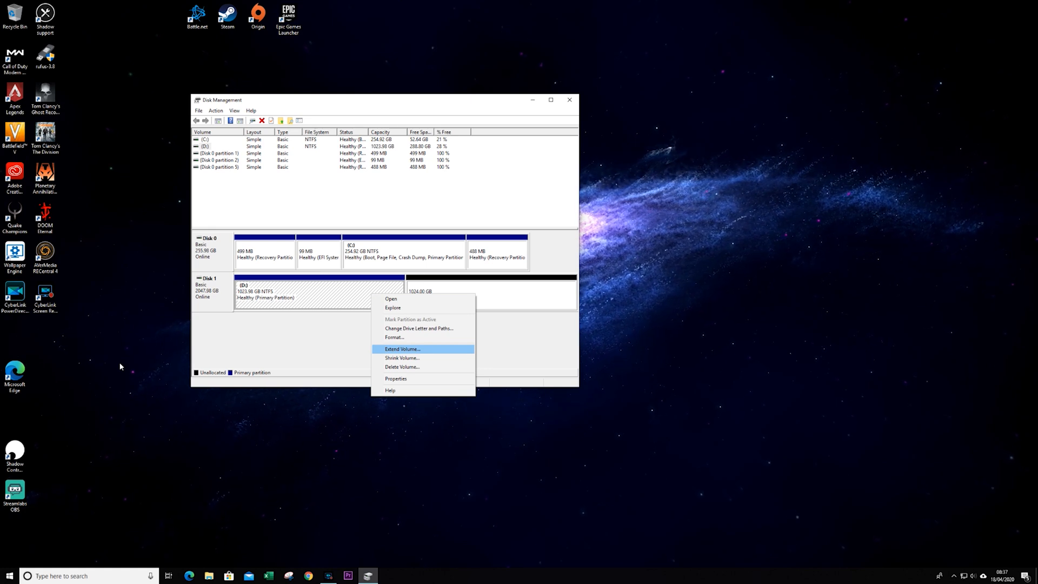
- Run Extend Volume on D:, absorbing all 1024 GB unallocated on Disk 1
left_click(402, 349)
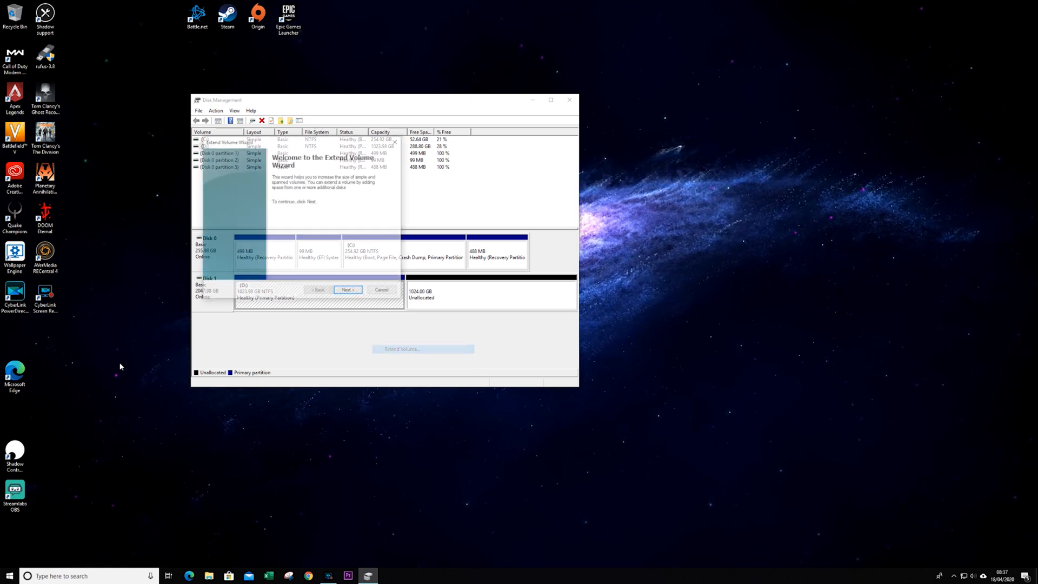
left_click(347, 290)
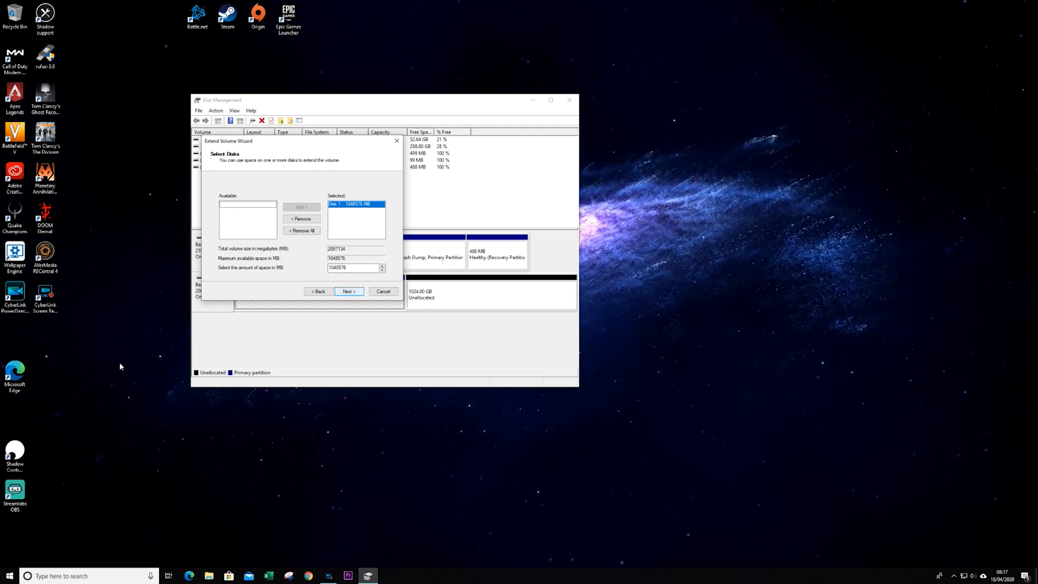
left_click(349, 292)
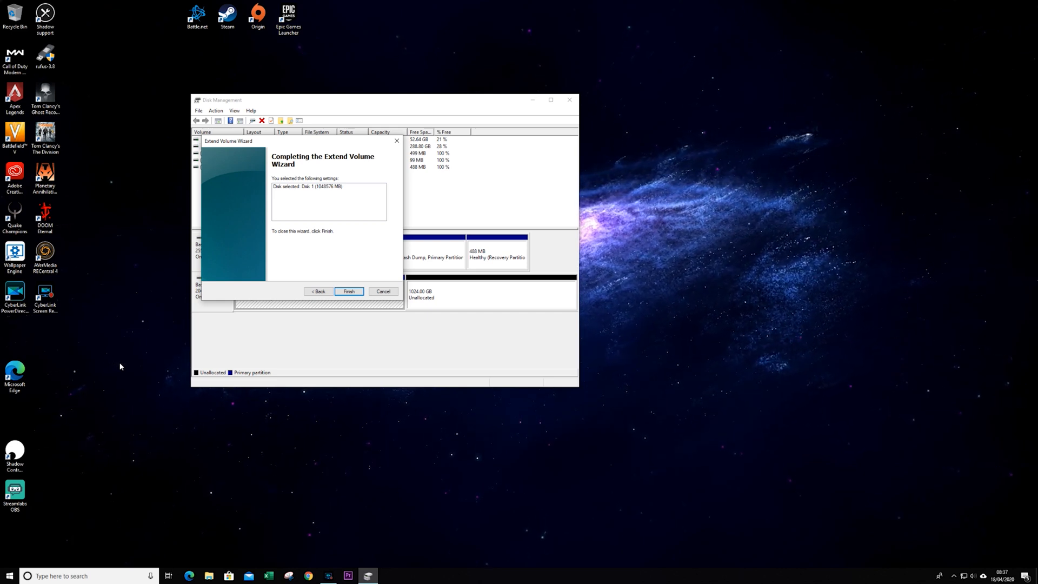
left_click(349, 292)
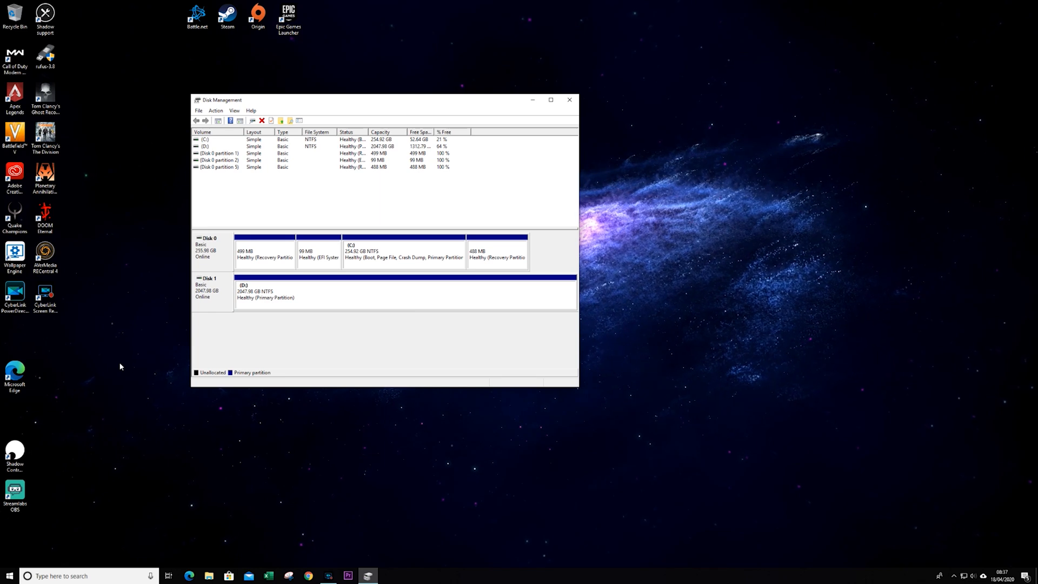